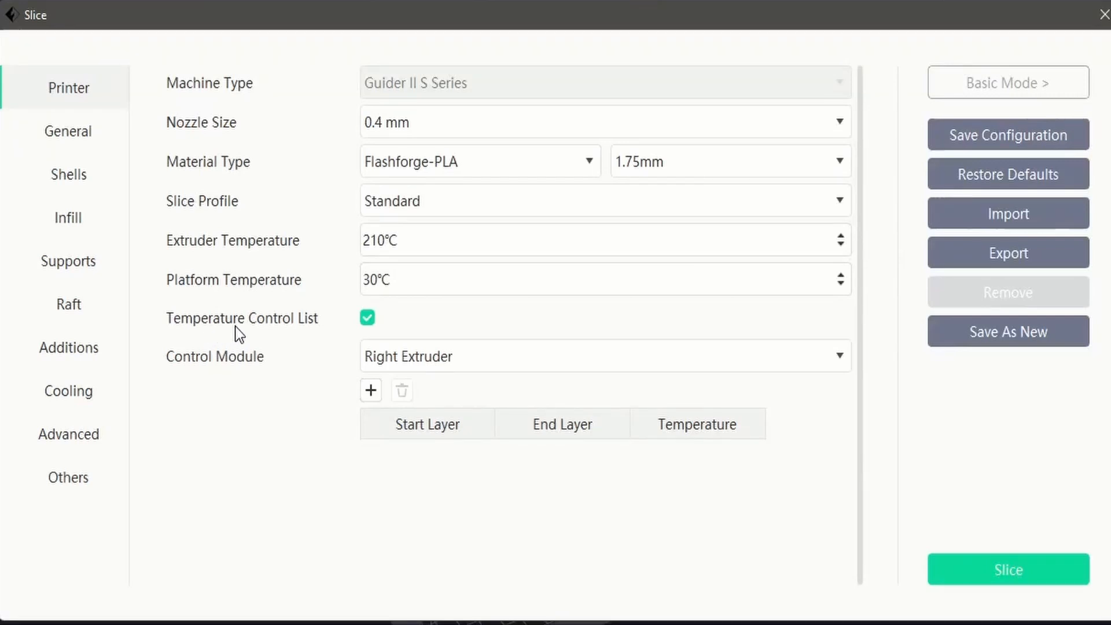
{"action": "mouse_move", "coordinate": [242, 318]}
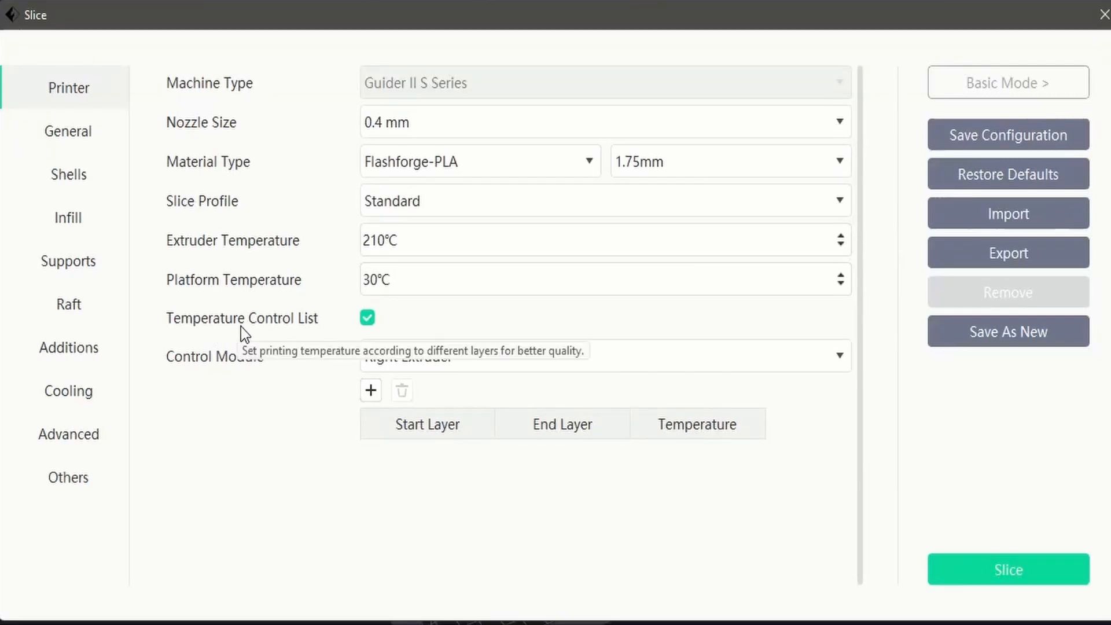
{"action": "mouse_move", "coordinate": [327, 66]}
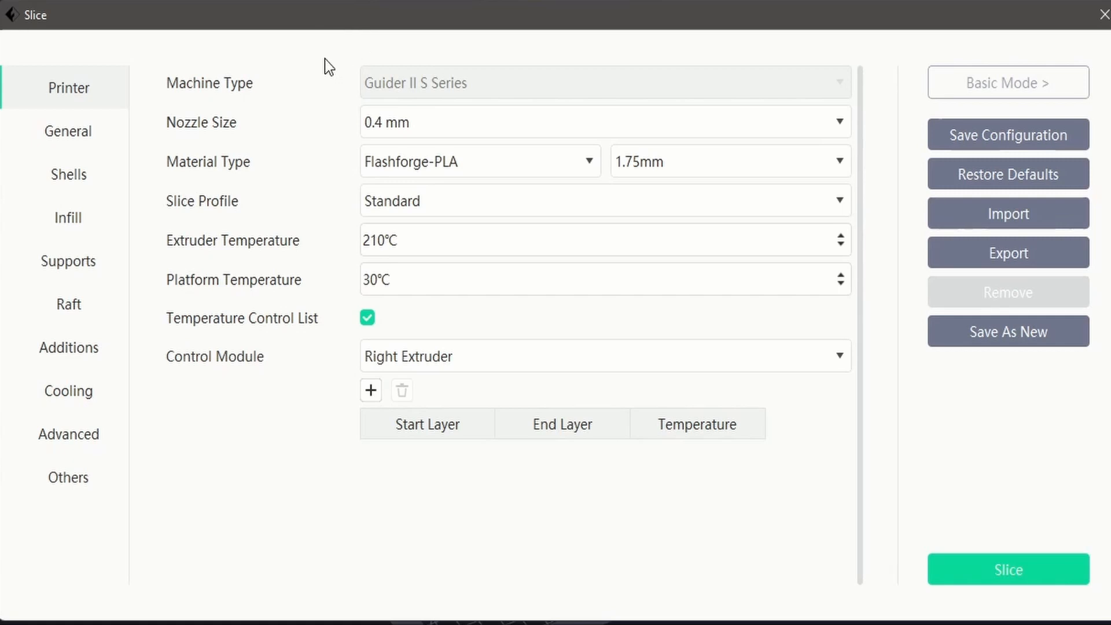
Keep the 0.4 mm nozzle size and switch the material to Flashforge-ASA
{"action": "left_click", "coordinate": [603, 121]}
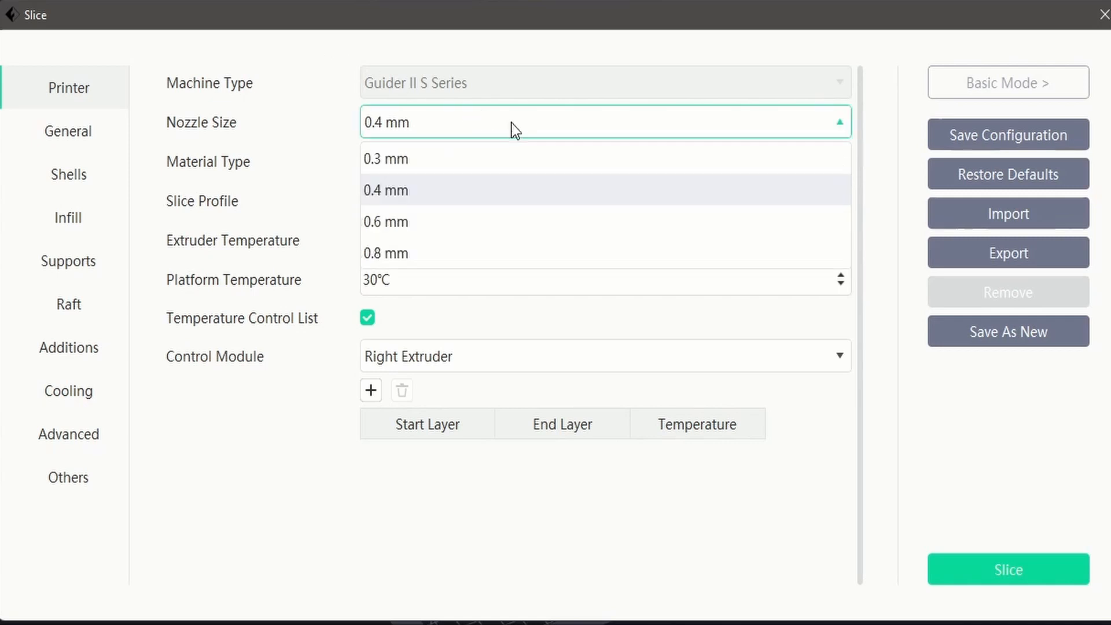
{"action": "mouse_move", "coordinate": [500, 158]}
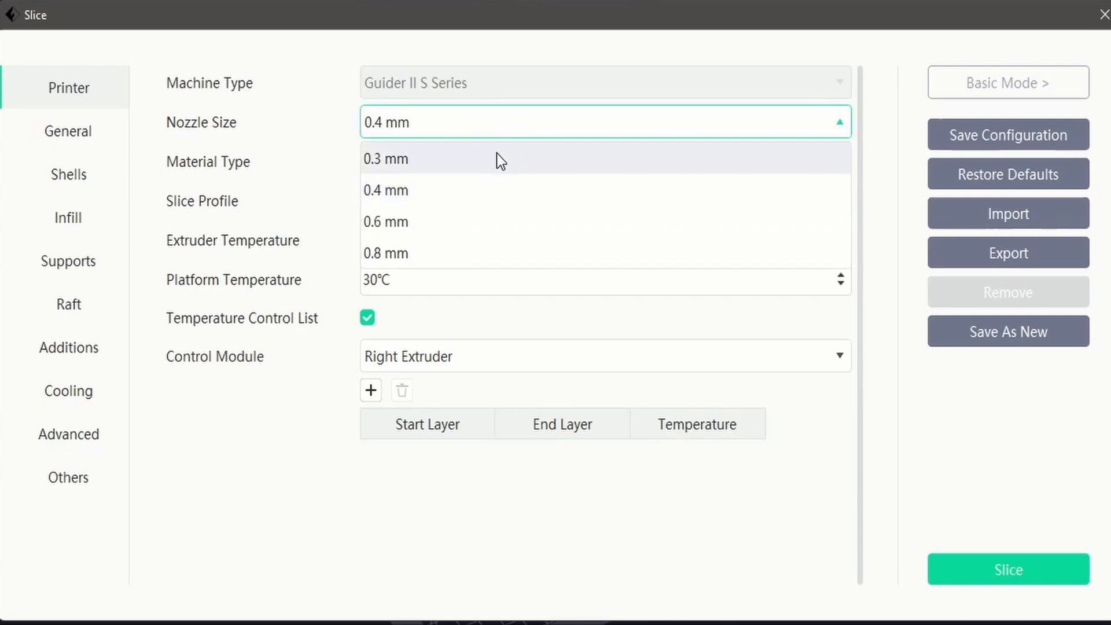
{"action": "mouse_move", "coordinate": [452, 222]}
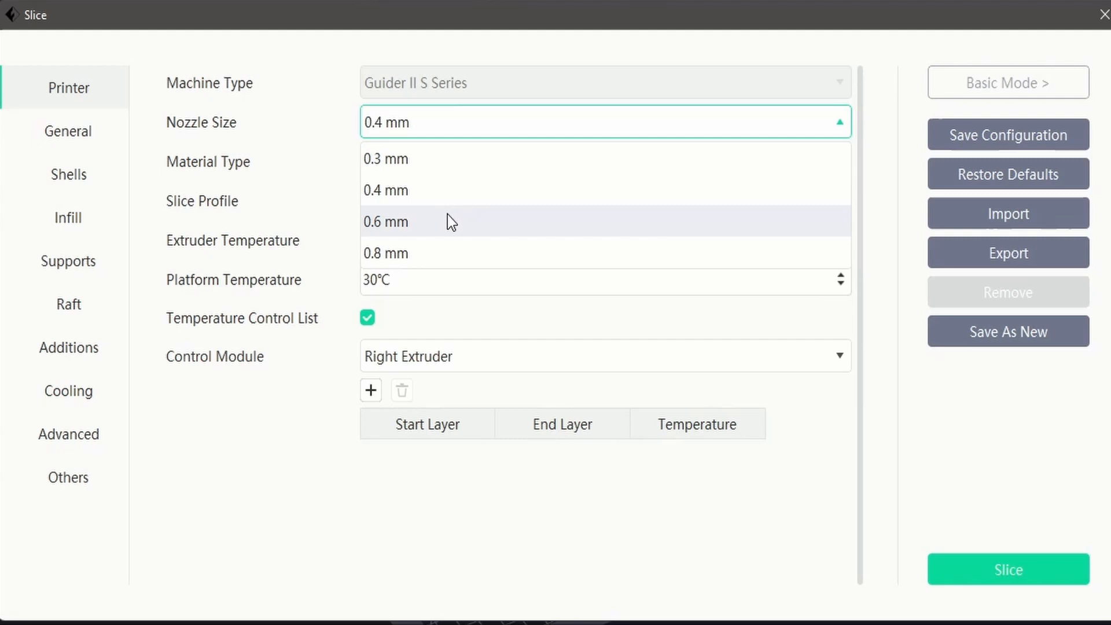
{"action": "mouse_move", "coordinate": [439, 253]}
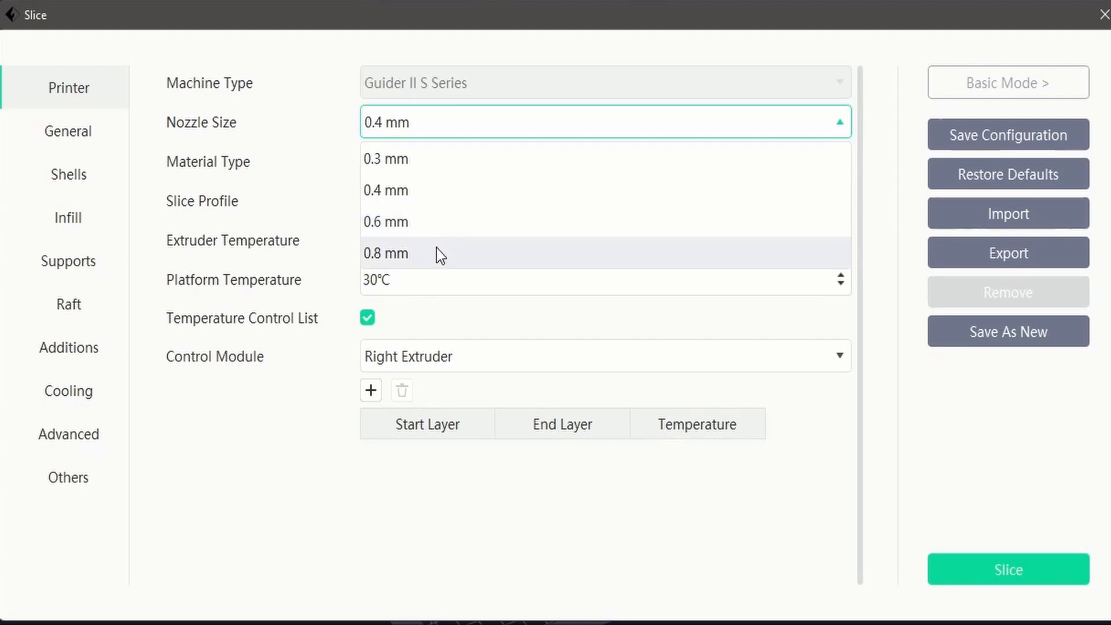
{"action": "mouse_move", "coordinate": [445, 221]}
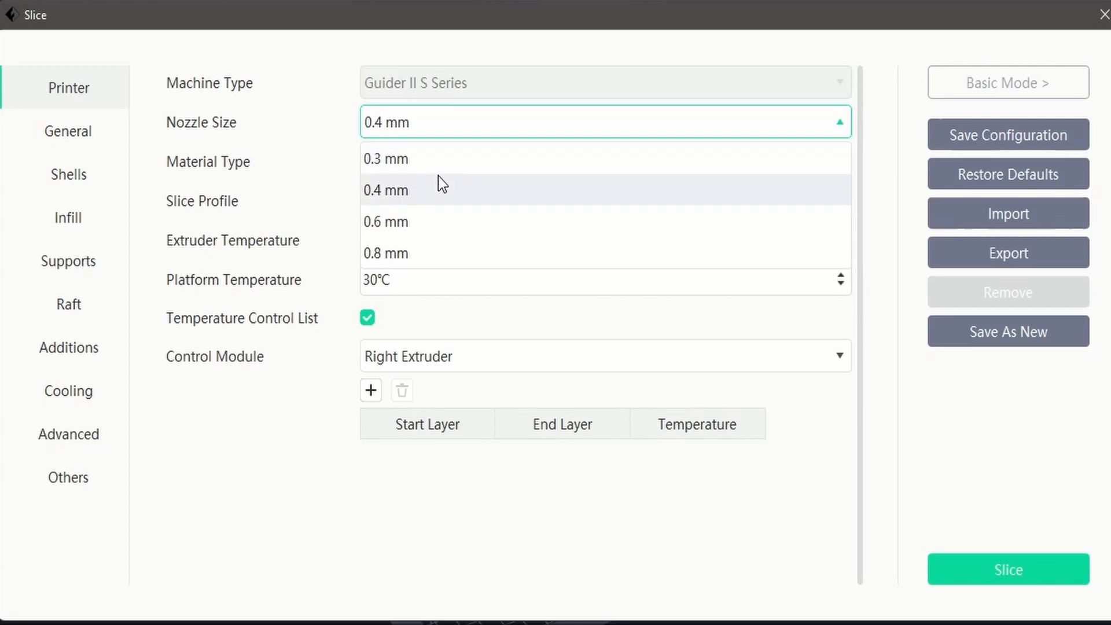
{"action": "left_click", "coordinate": [386, 190]}
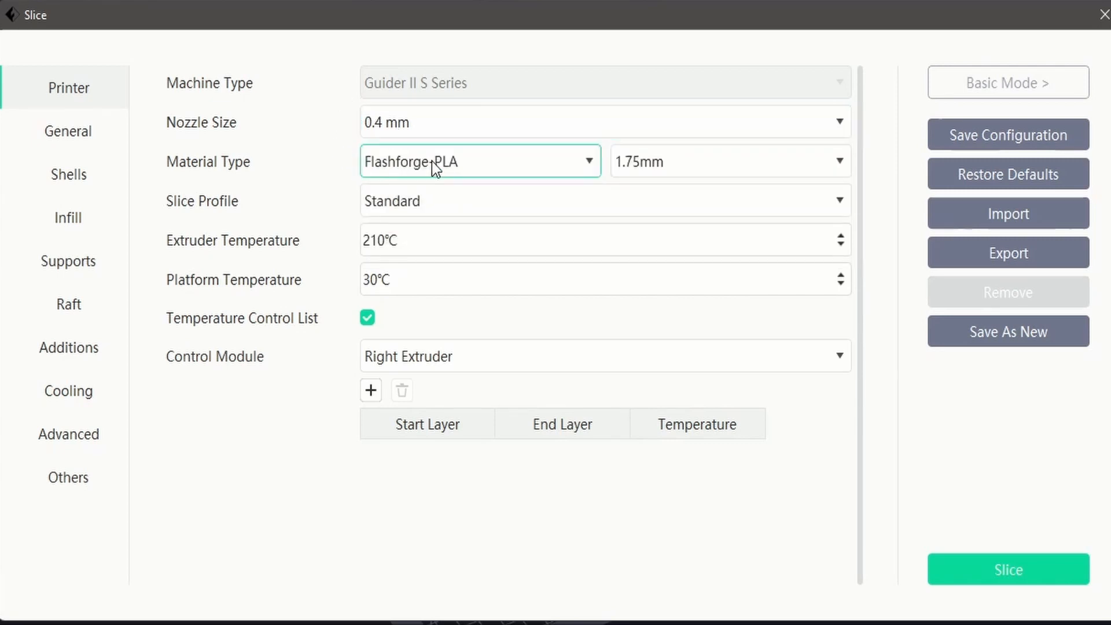
{"action": "left_click", "coordinate": [480, 161]}
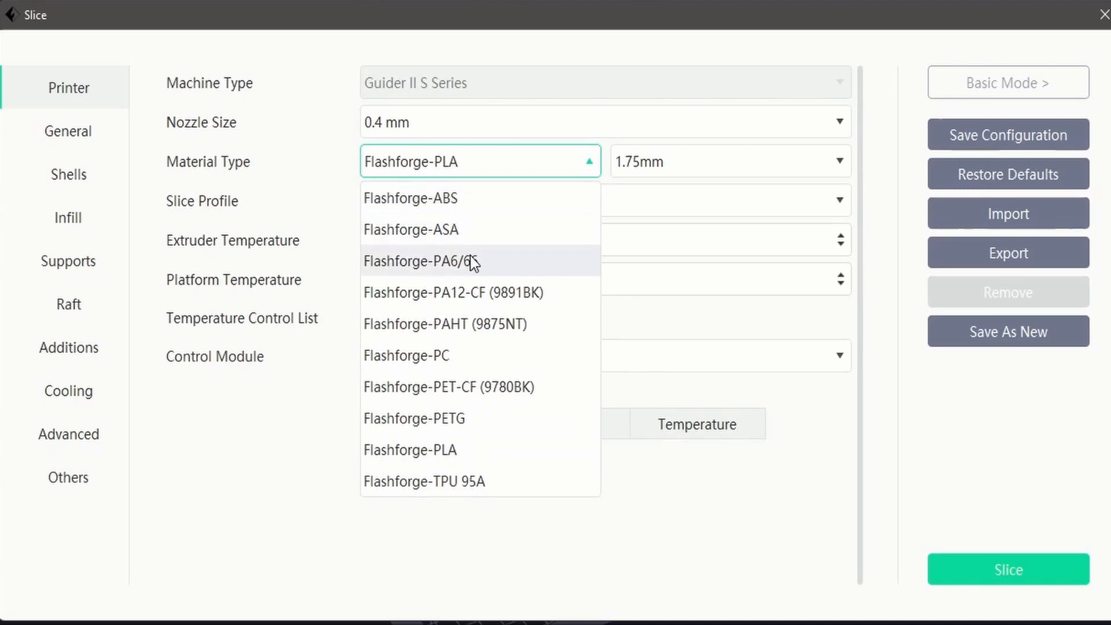
{"action": "mouse_move", "coordinate": [510, 481]}
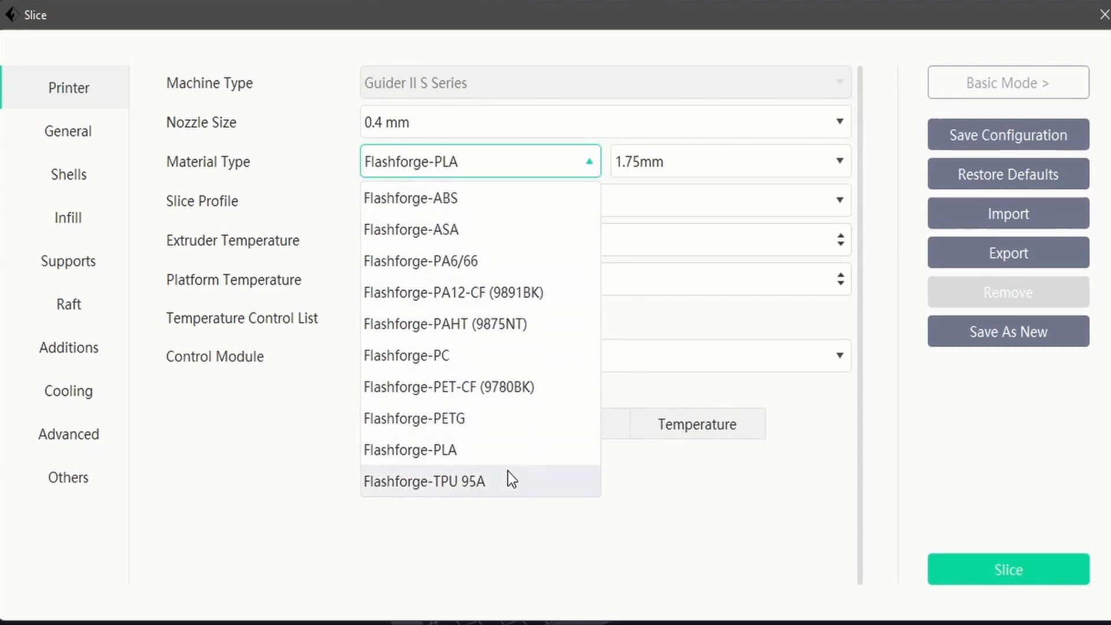
{"action": "mouse_move", "coordinate": [461, 229]}
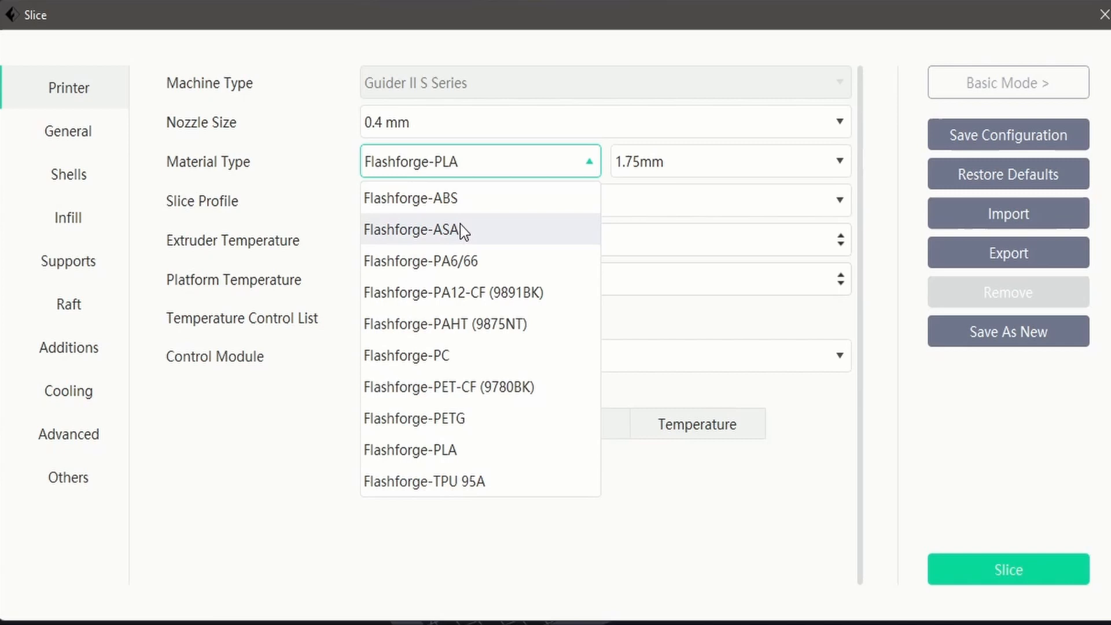
{"action": "left_click", "coordinate": [417, 230]}
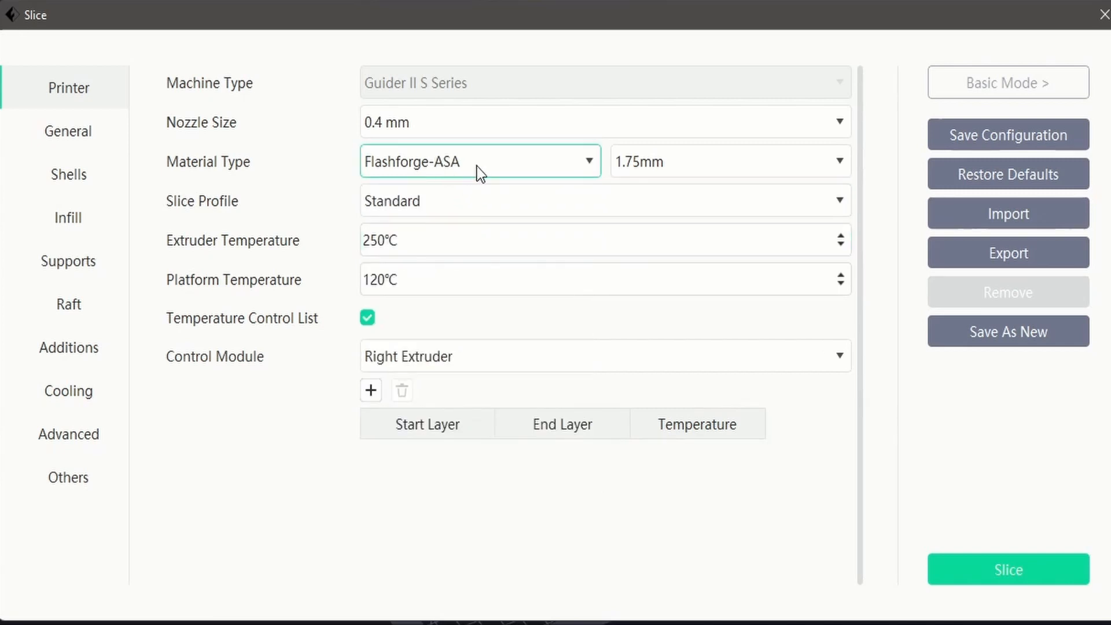
Reset the nozzle to 0.4 mm and list the Standard, Fine and Fast slice profiles
{"action": "left_click", "coordinate": [604, 121]}
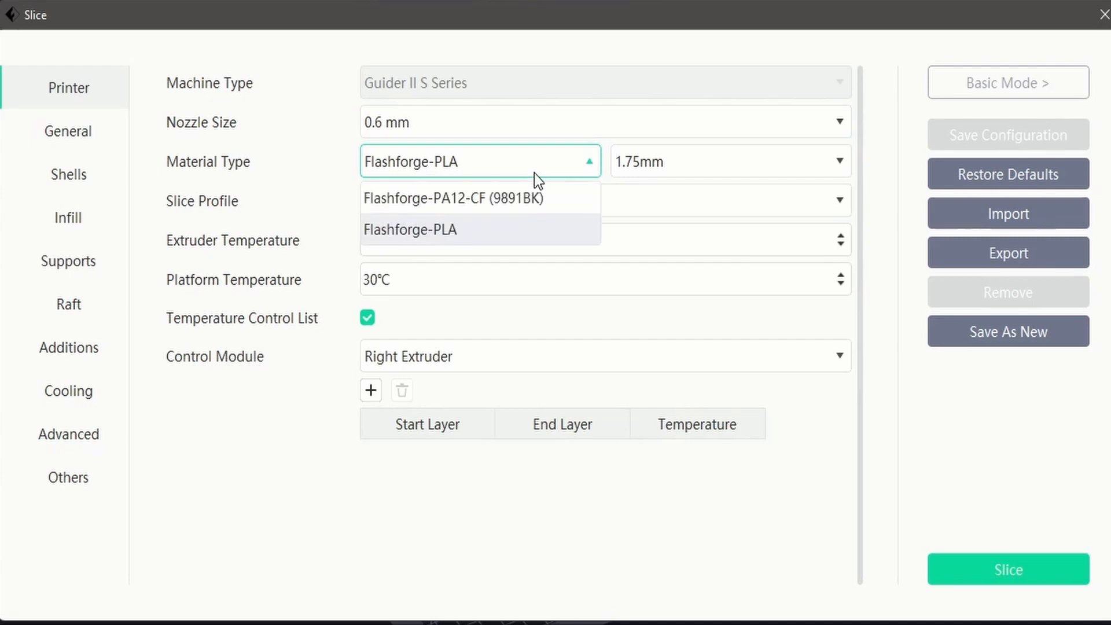
{"action": "left_click", "coordinate": [602, 121]}
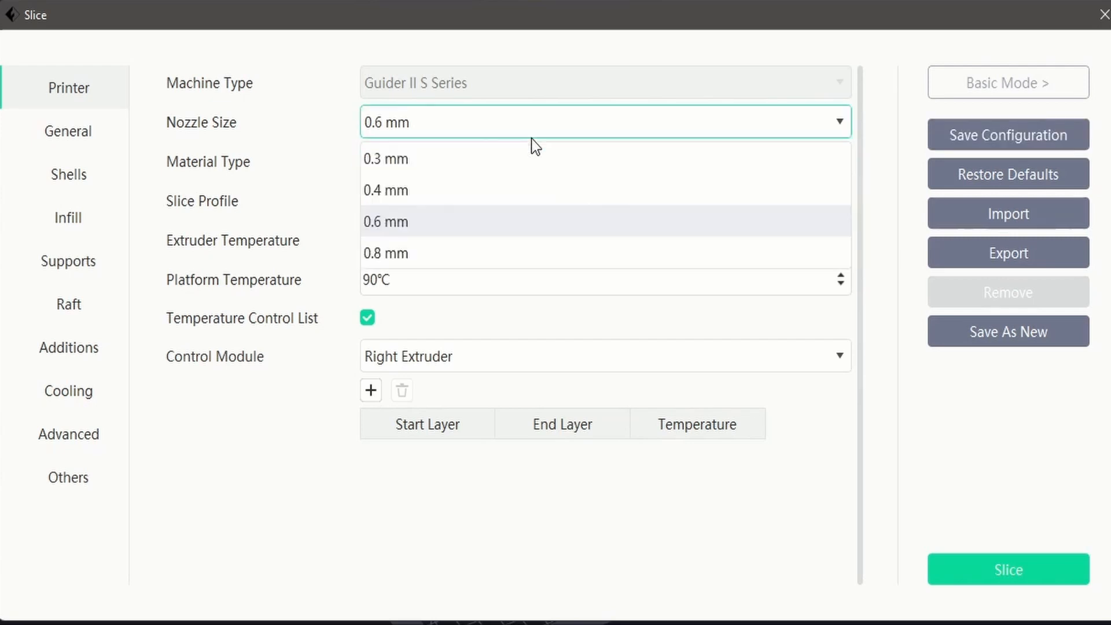
{"action": "left_click", "coordinate": [385, 190]}
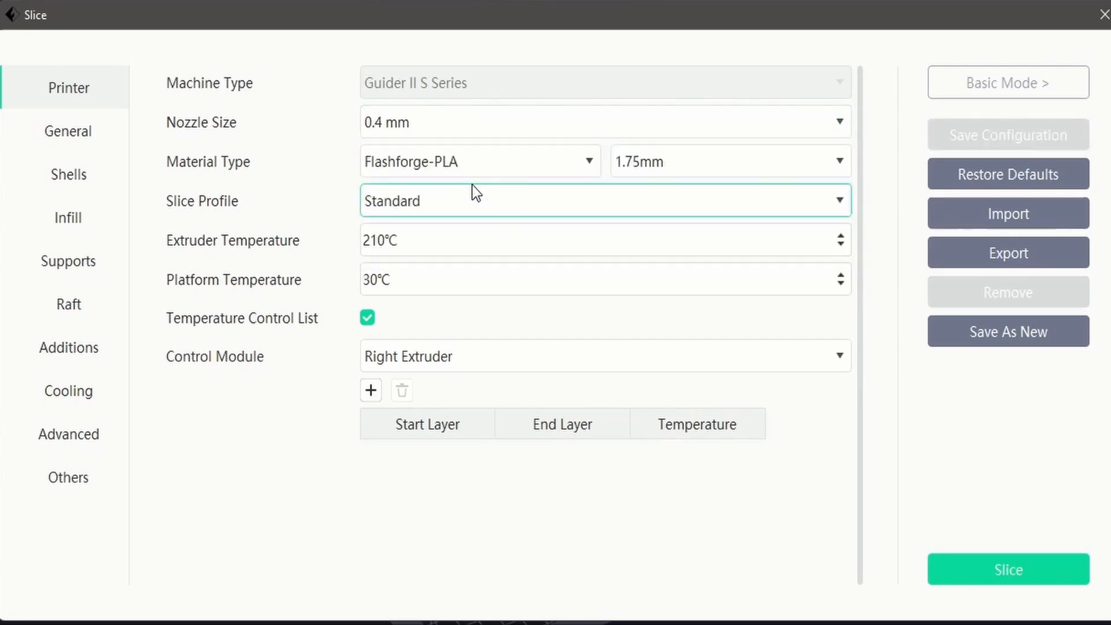
{"action": "left_click", "coordinate": [480, 161]}
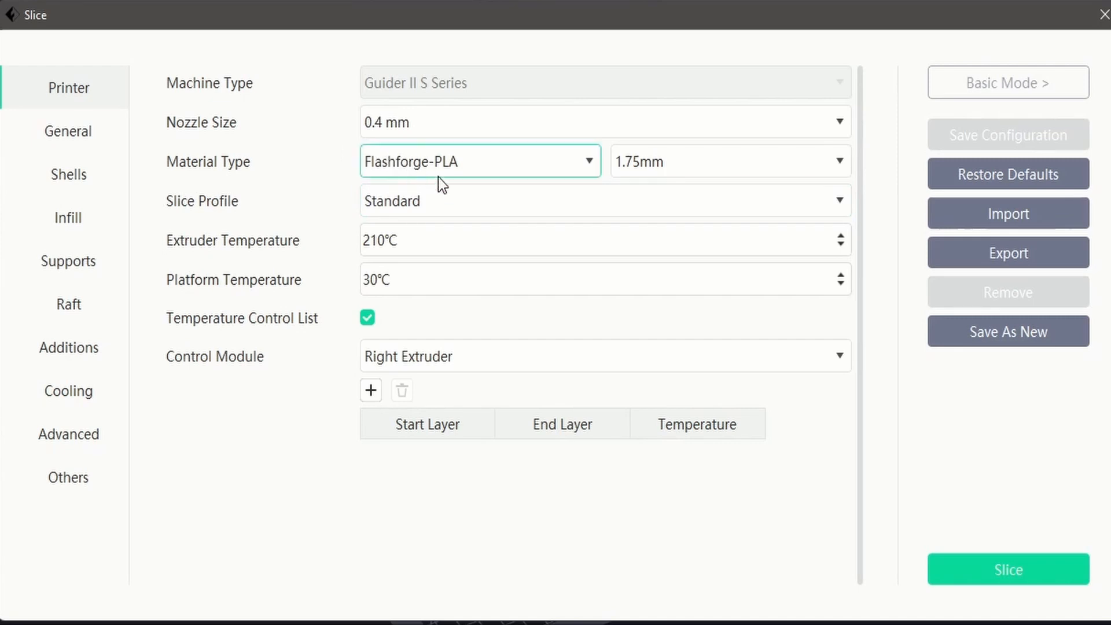
{"action": "left_click", "coordinate": [603, 201]}
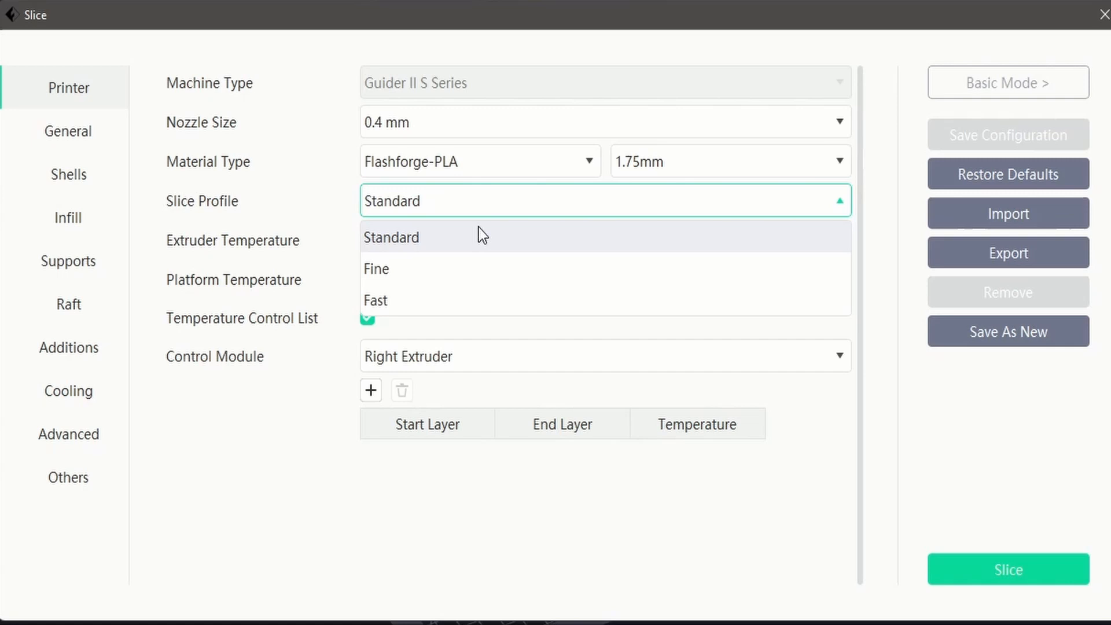
{"action": "mouse_move", "coordinate": [475, 252]}
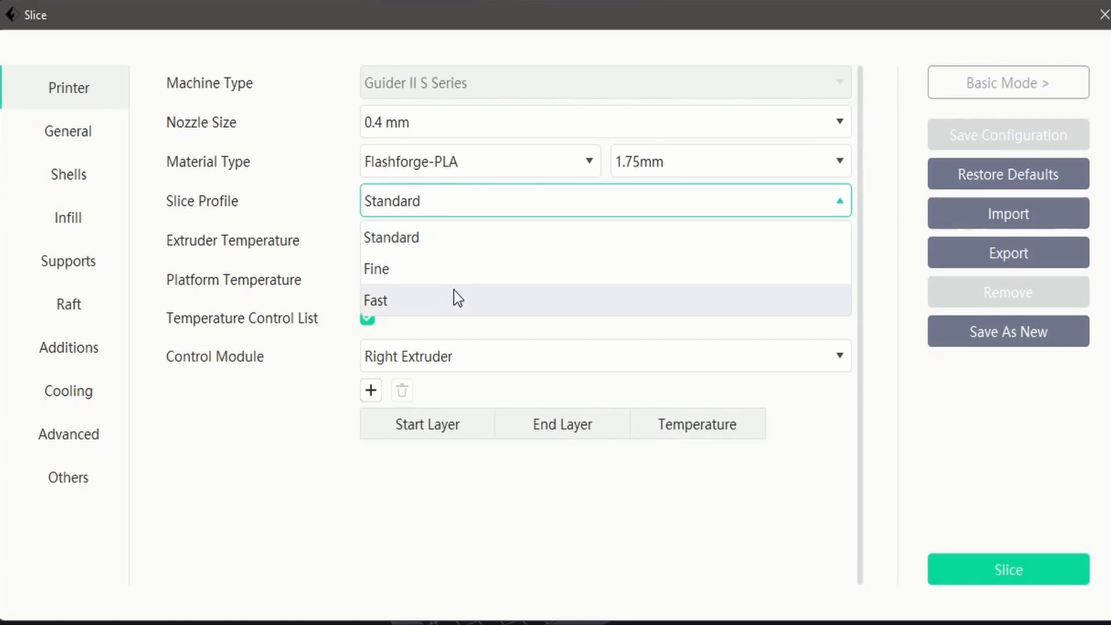
{"action": "mouse_move", "coordinate": [487, 238]}
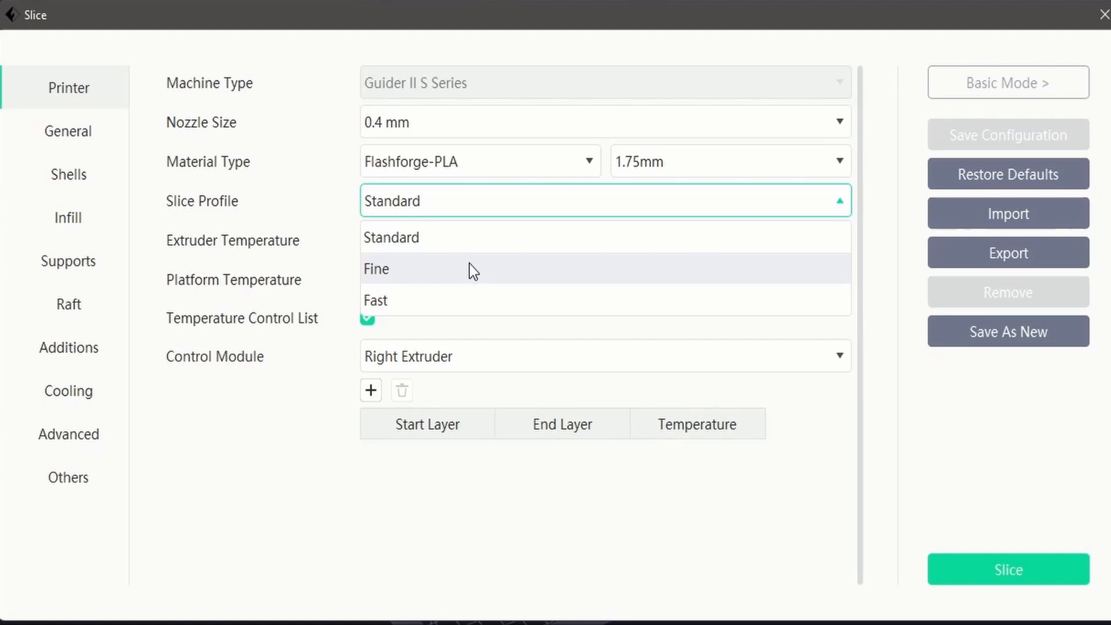
{"action": "mouse_move", "coordinate": [452, 300]}
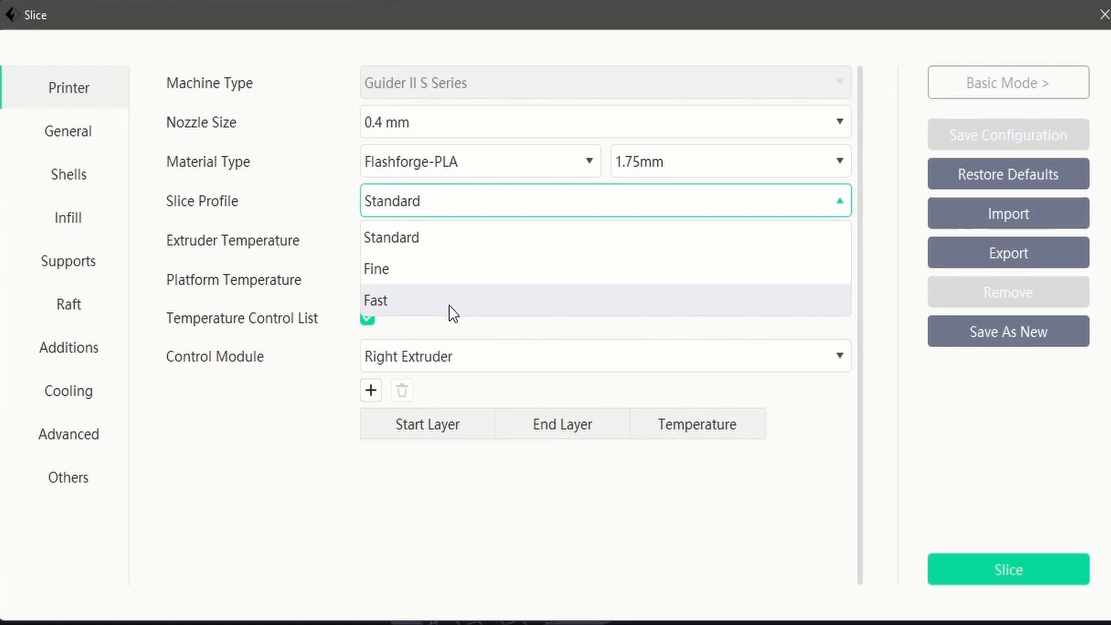
{"action": "mouse_move", "coordinate": [535, 237]}
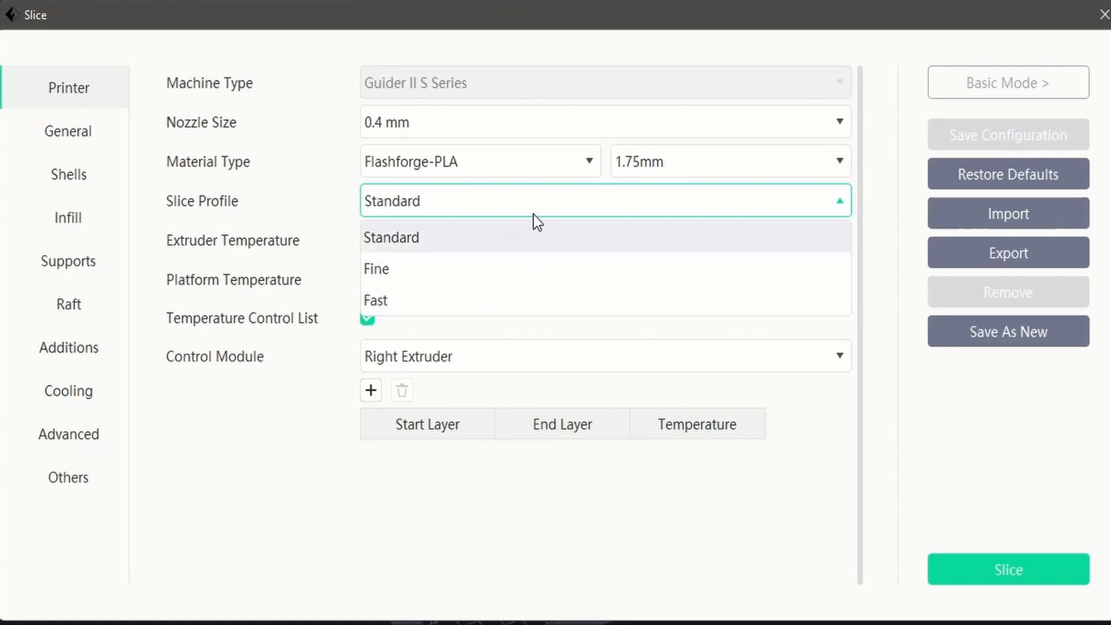
Keep the Standard profile and enter 45°C for the platform, extruder staying at 205°C
{"action": "left_click", "coordinate": [391, 237]}
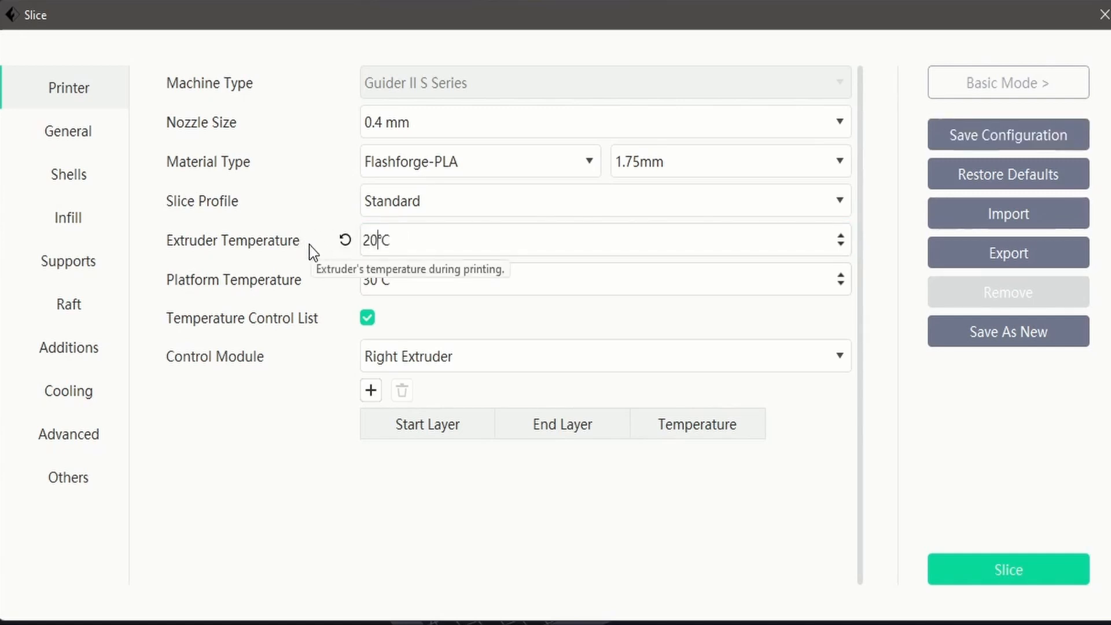
{"action": "left_click", "coordinate": [603, 279]}
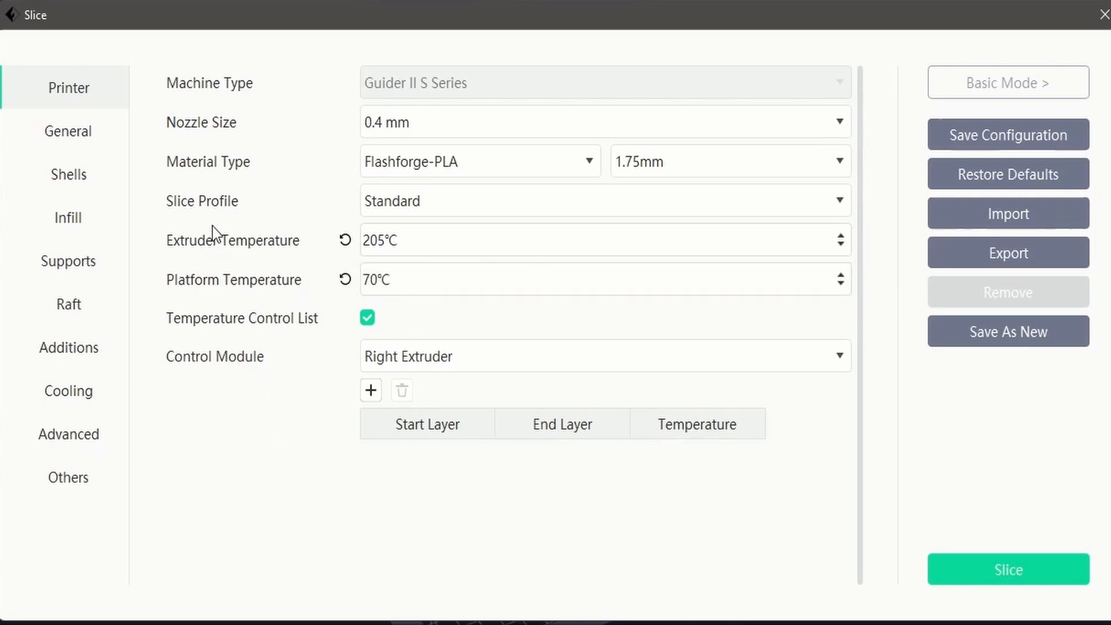
{"action": "mouse_move", "coordinate": [215, 201]}
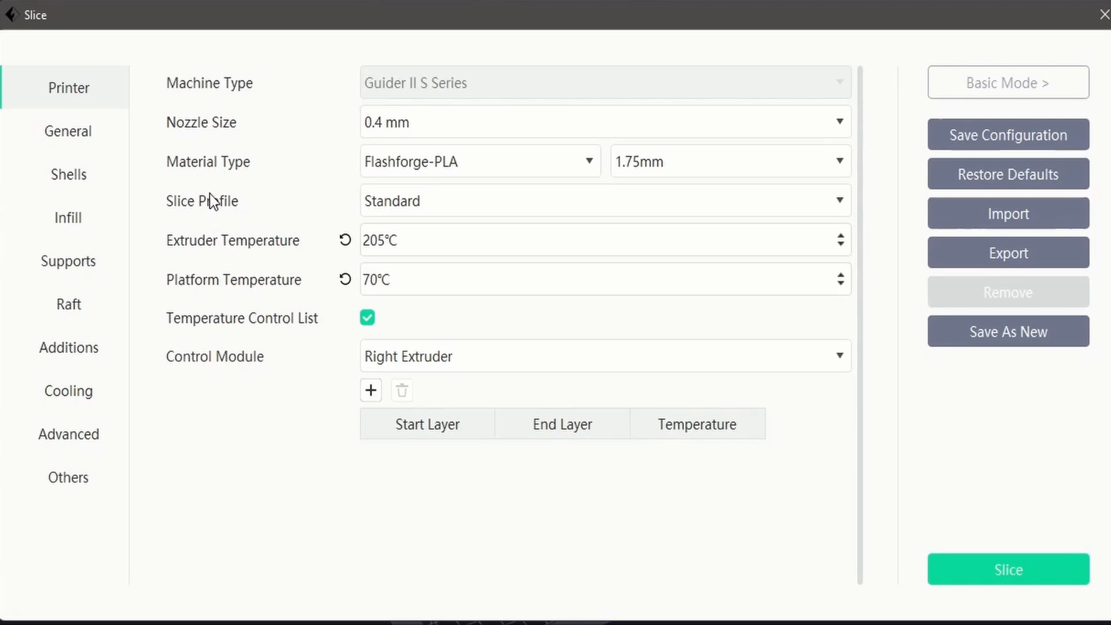
{"action": "mouse_move", "coordinate": [345, 90]}
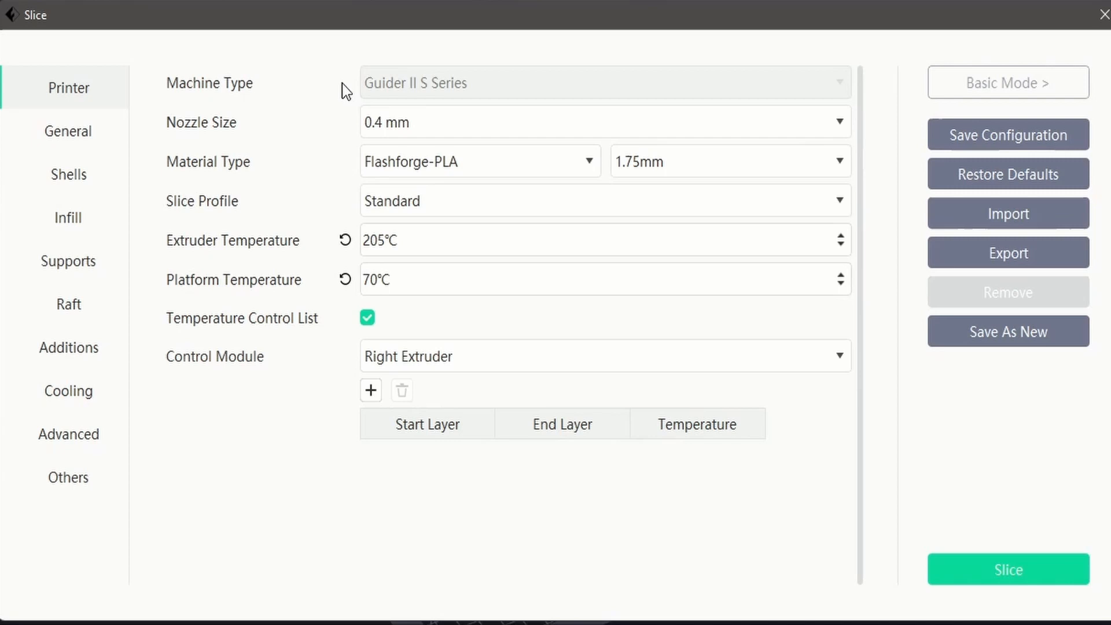
{"action": "mouse_move", "coordinate": [347, 282]}
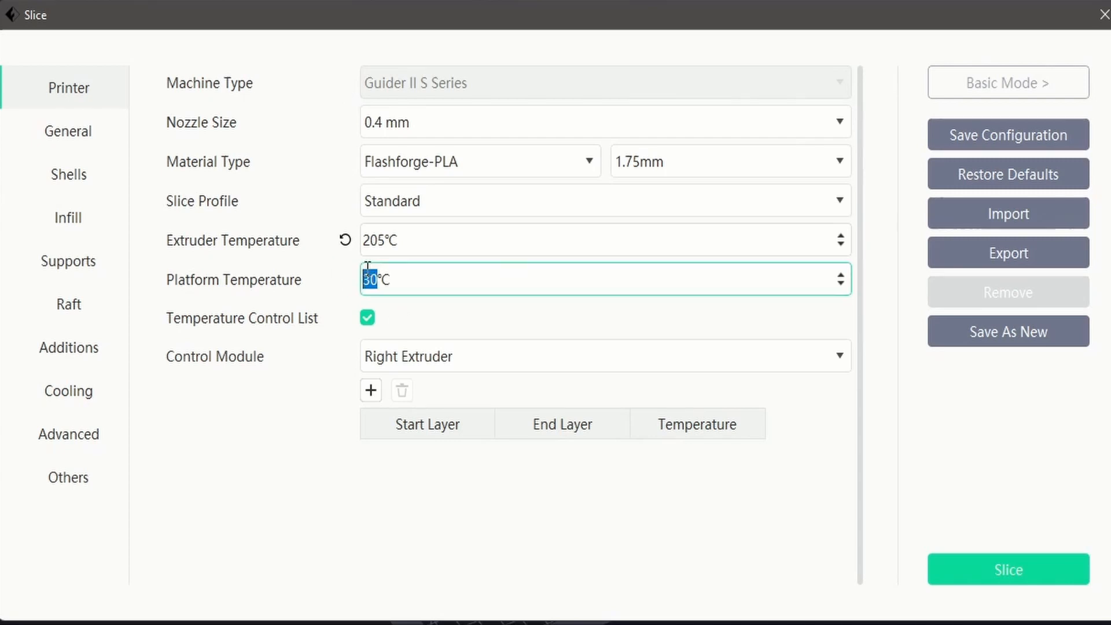
{"action": "type", "text": "45℃"}
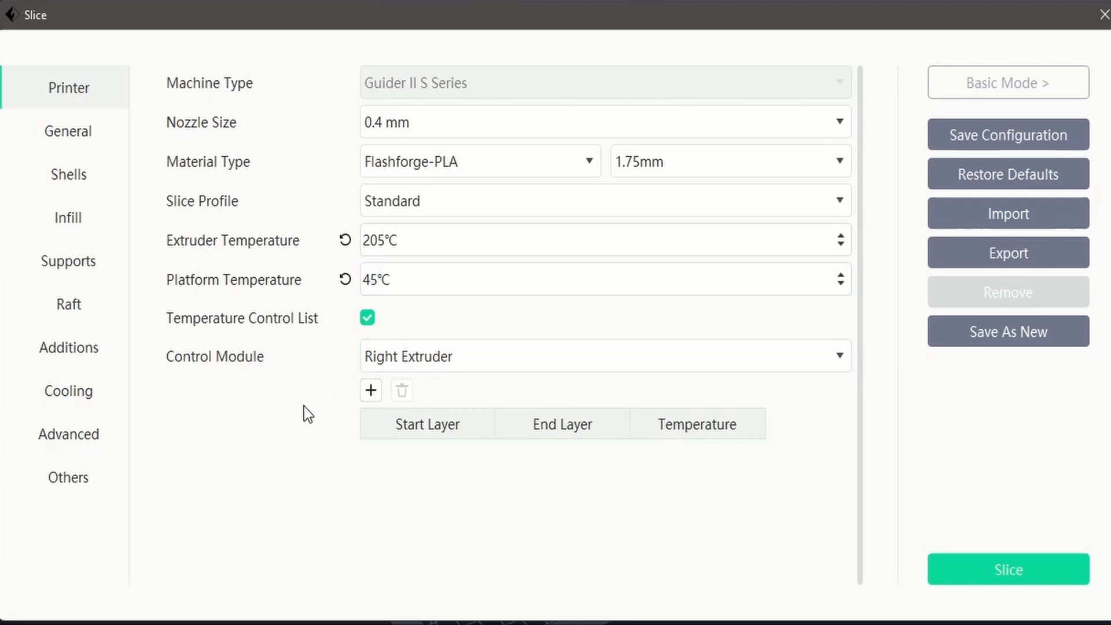
{"action": "mouse_move", "coordinate": [319, 296]}
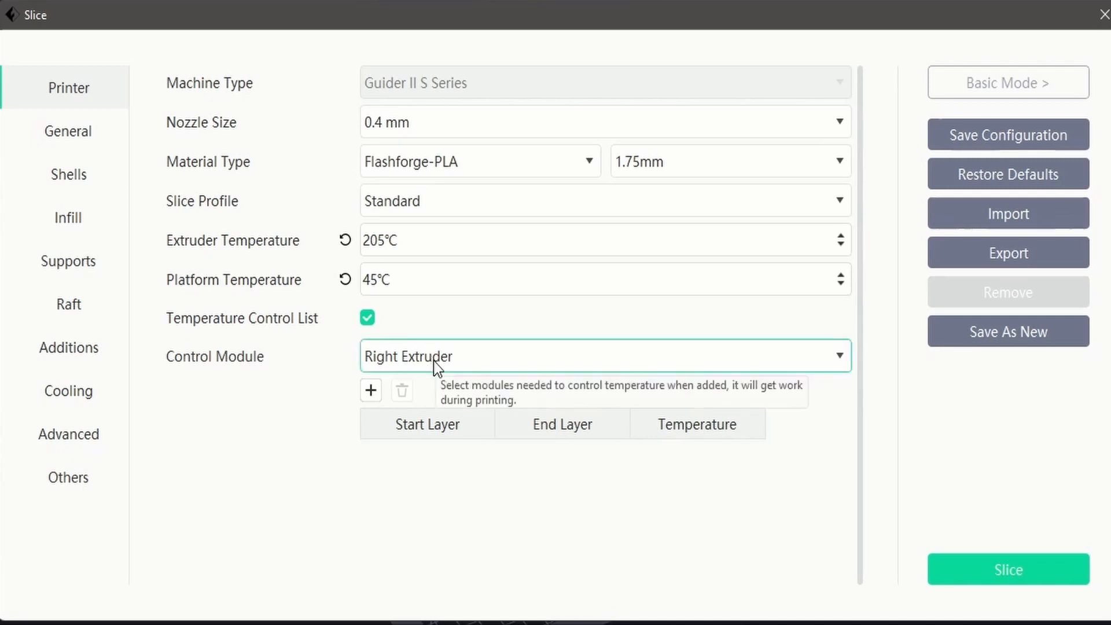
{"action": "left_click", "coordinate": [603, 356]}
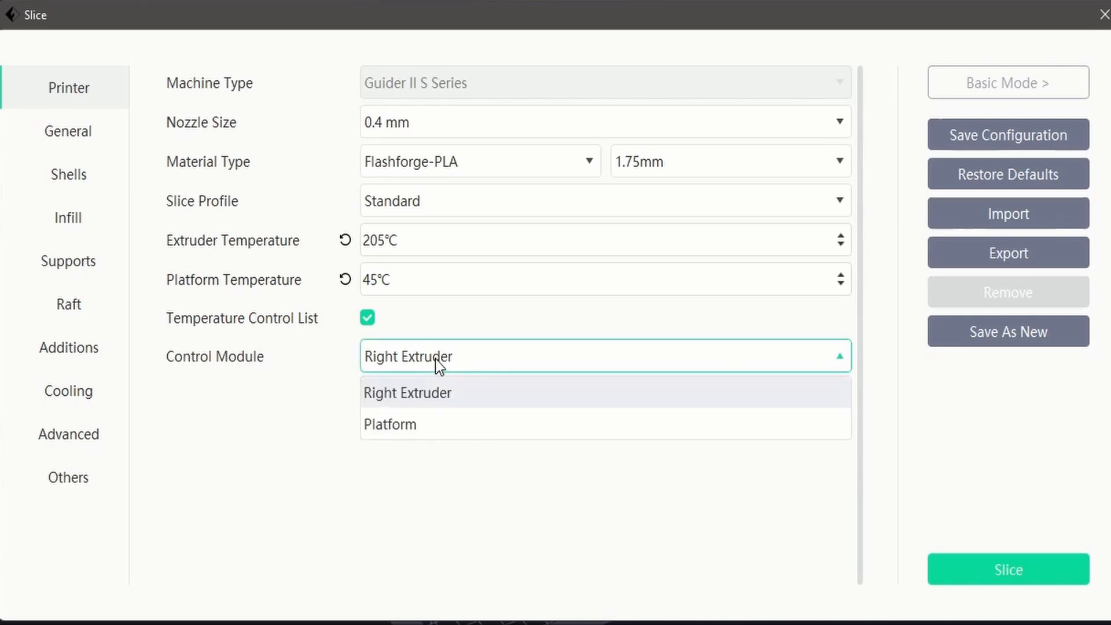
{"action": "mouse_move", "coordinate": [448, 414]}
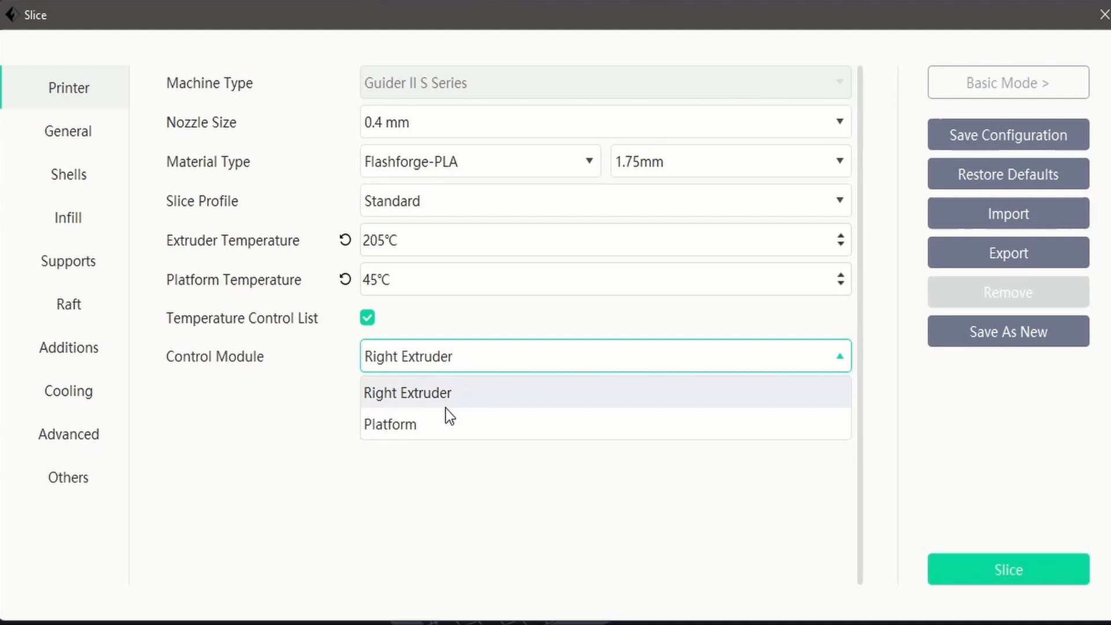
{"action": "left_click", "coordinate": [390, 424]}
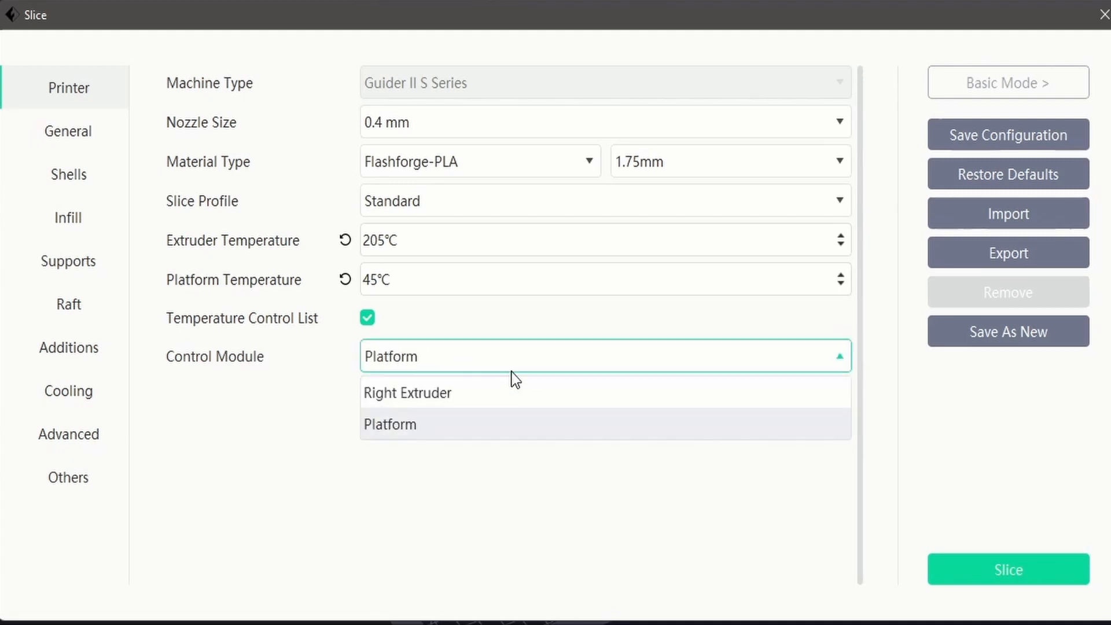
{"action": "left_click", "coordinate": [407, 393]}
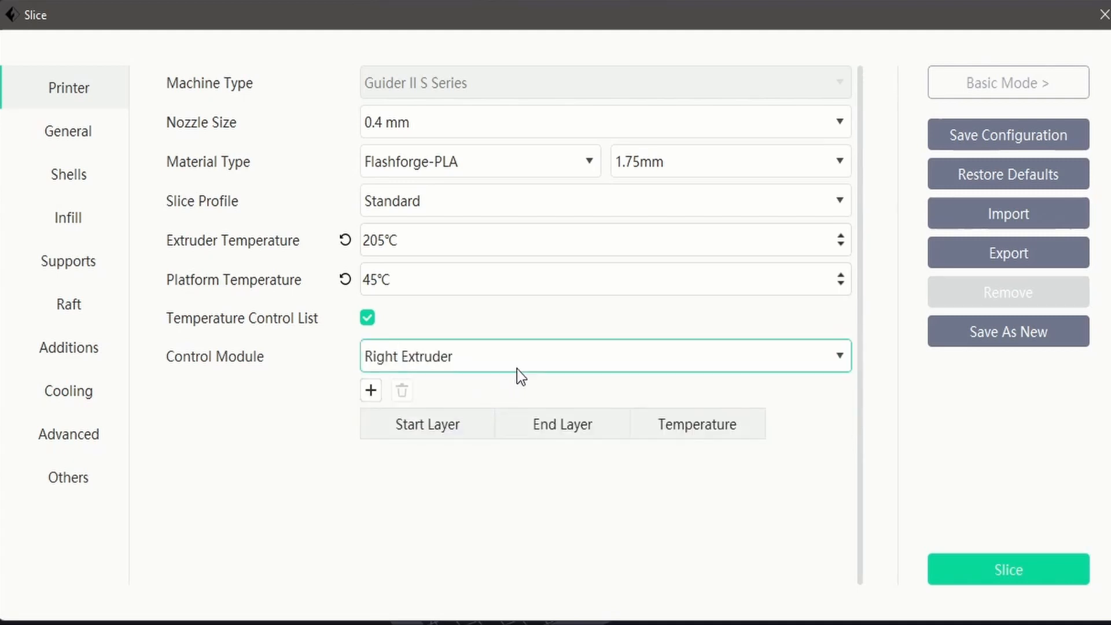
Add a Right Extruder control entry for layers 10–23 at 200°C
{"action": "left_click", "coordinate": [370, 390]}
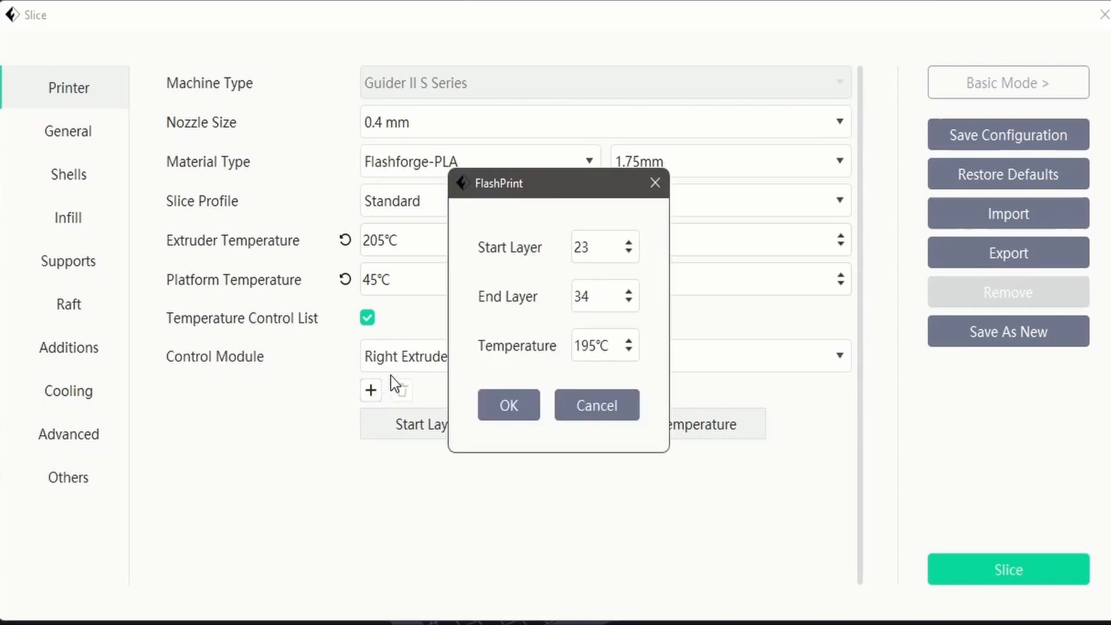
{"action": "mouse_move", "coordinate": [467, 341]}
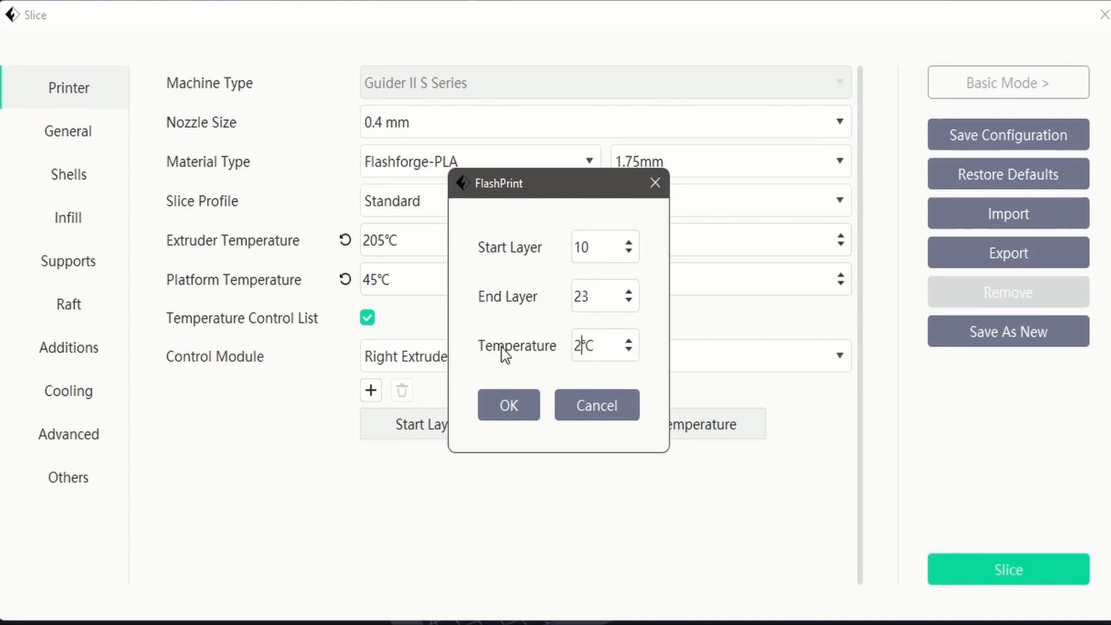
{"action": "type", "text": "200"}
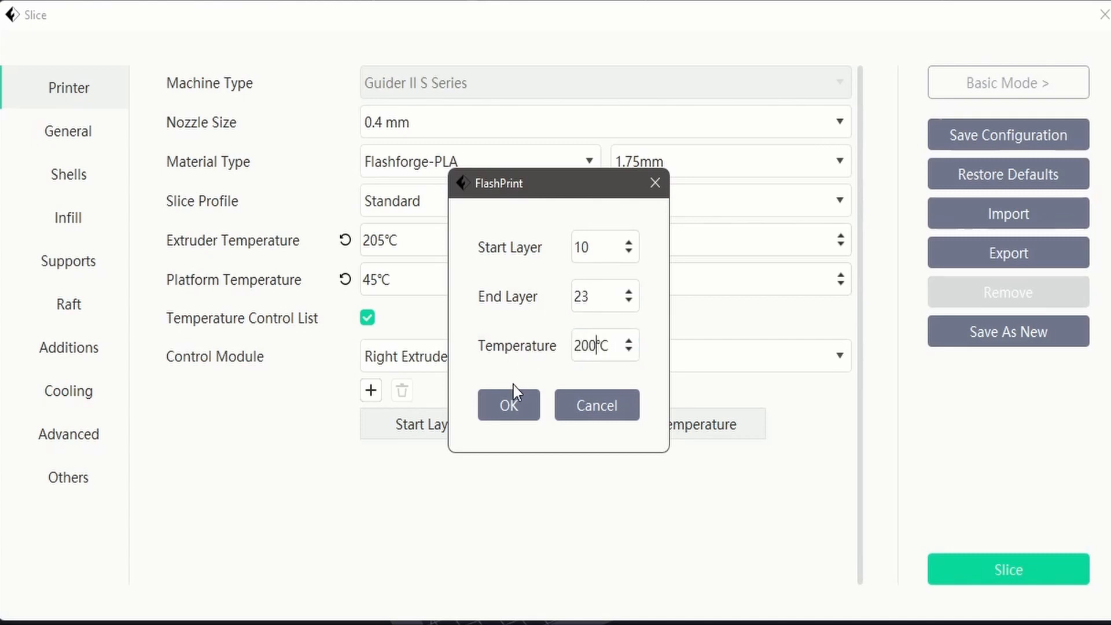
{"action": "left_click", "coordinate": [508, 405]}
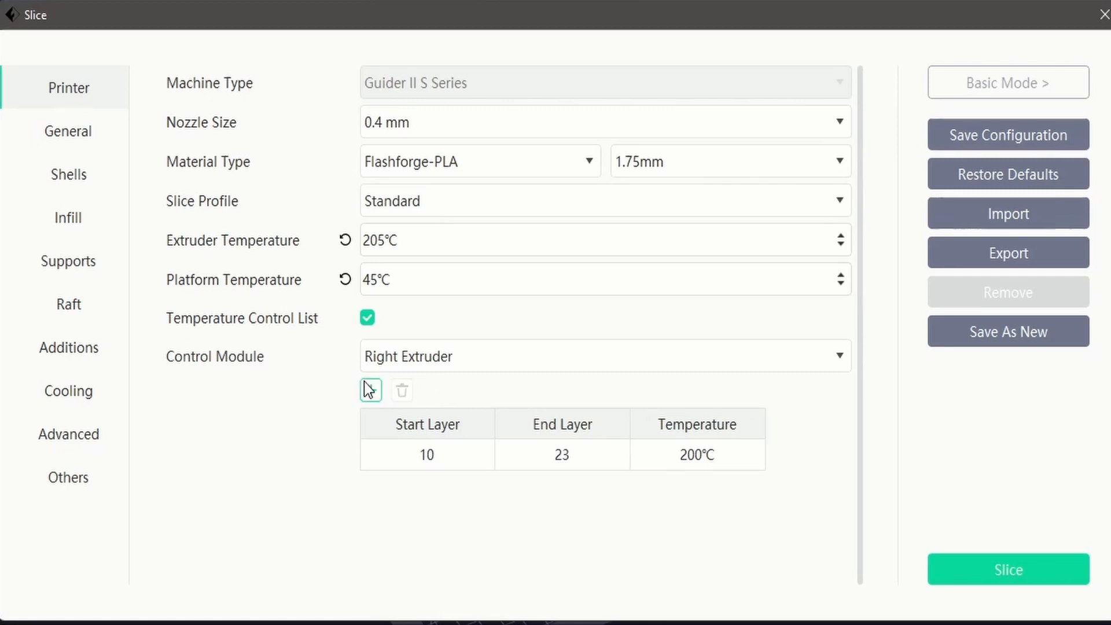
Add another control entry for layers 24–35 at 190°C
{"action": "left_click", "coordinate": [370, 389]}
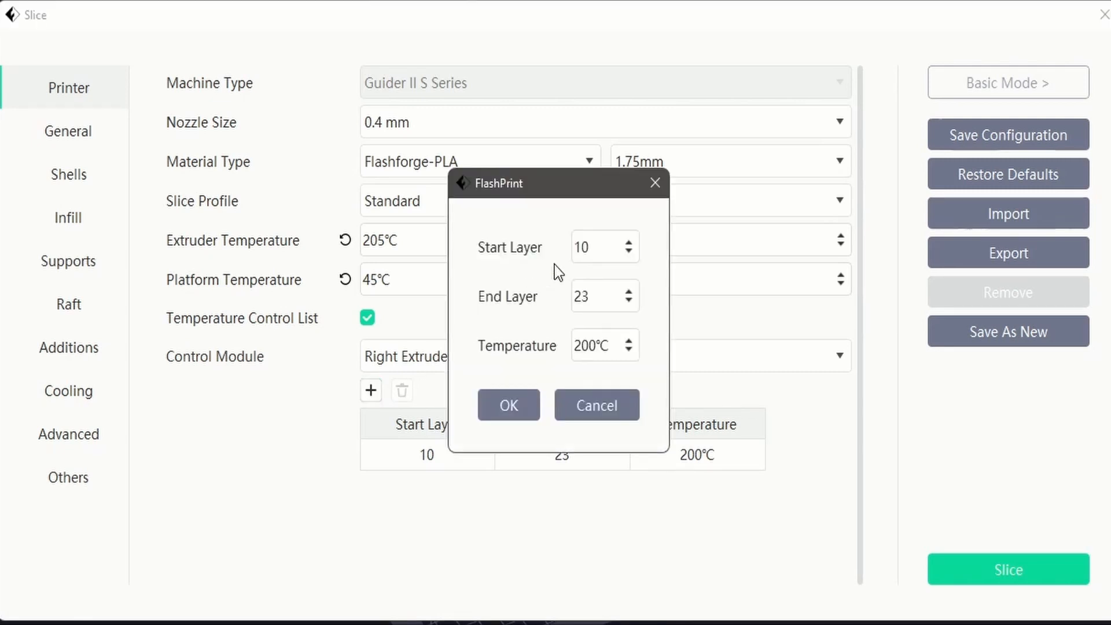
{"action": "left_click", "coordinate": [595, 246]}
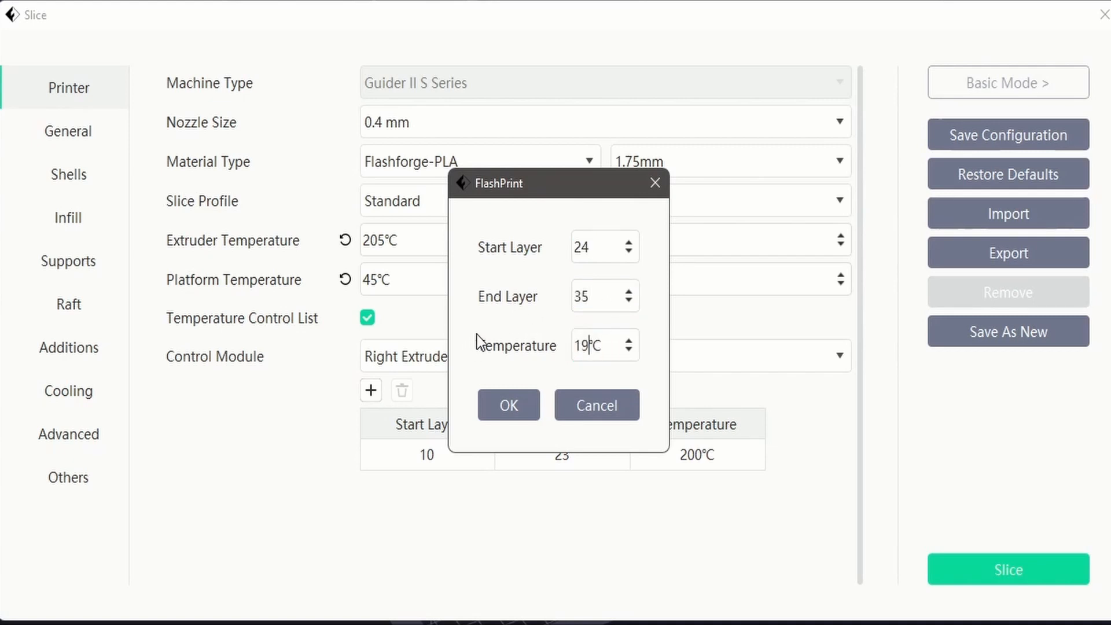
{"action": "left_click", "coordinate": [507, 405]}
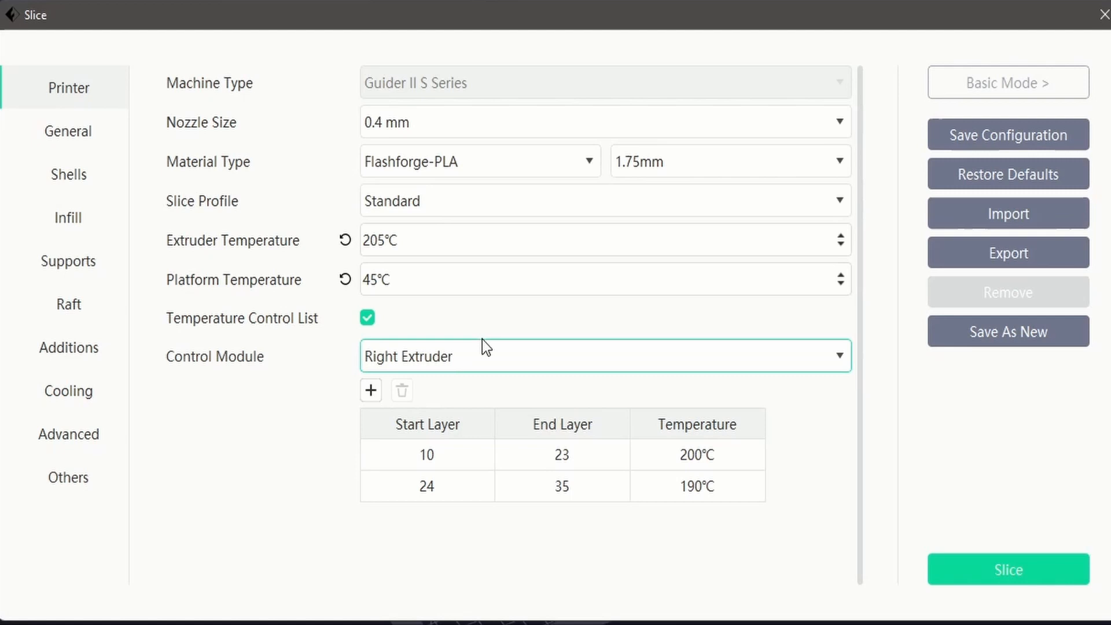
{"action": "mouse_move", "coordinate": [482, 313]}
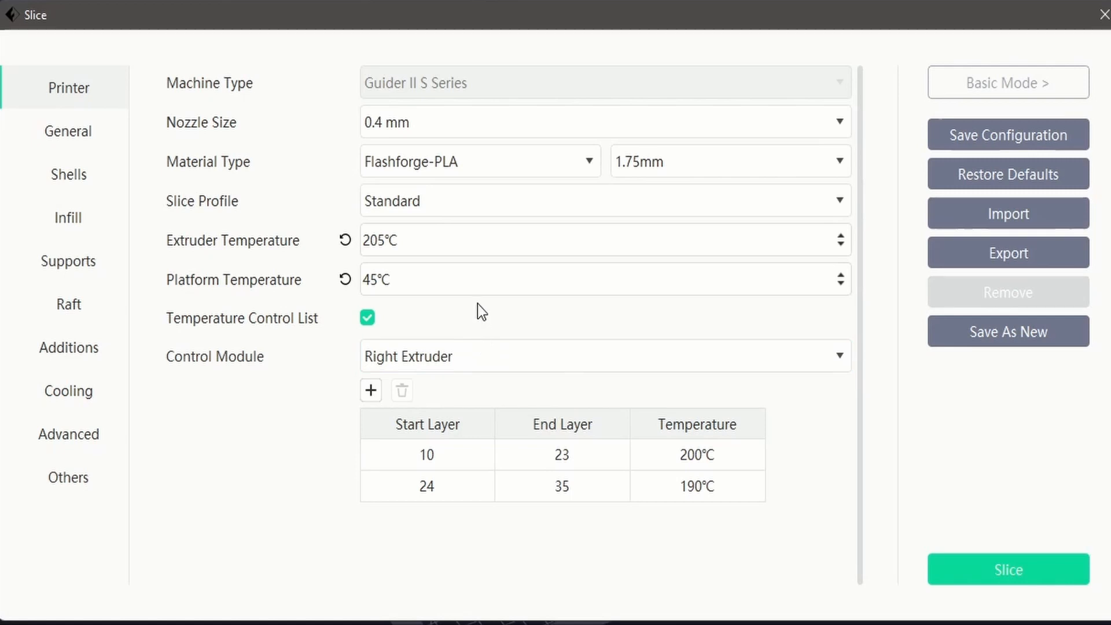
{"action": "mouse_move", "coordinate": [456, 446]}
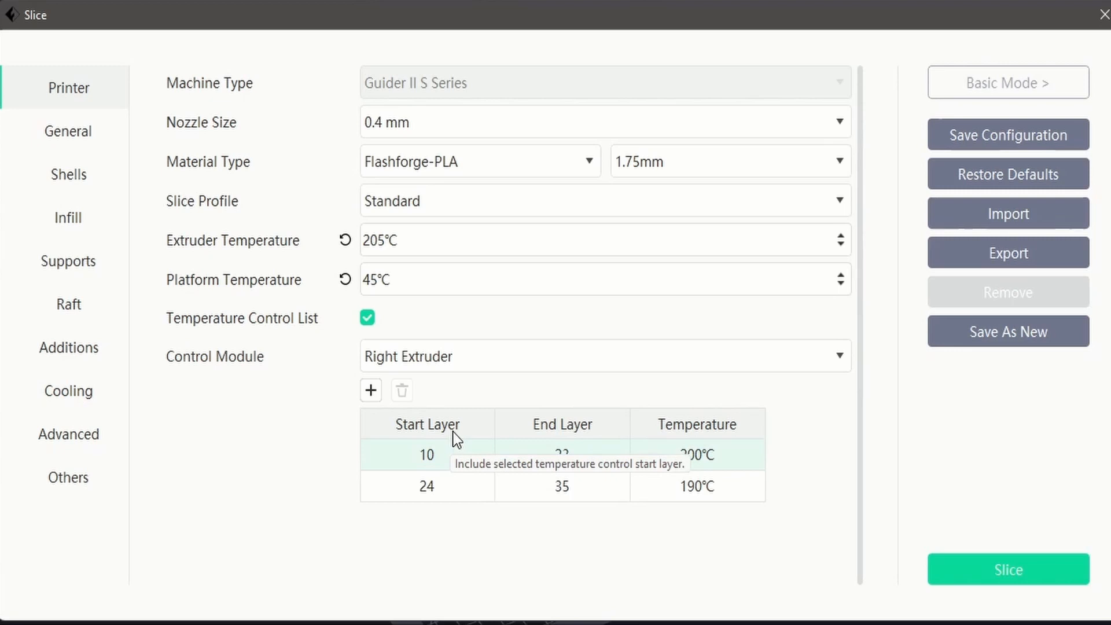
{"action": "mouse_move", "coordinate": [402, 391]}
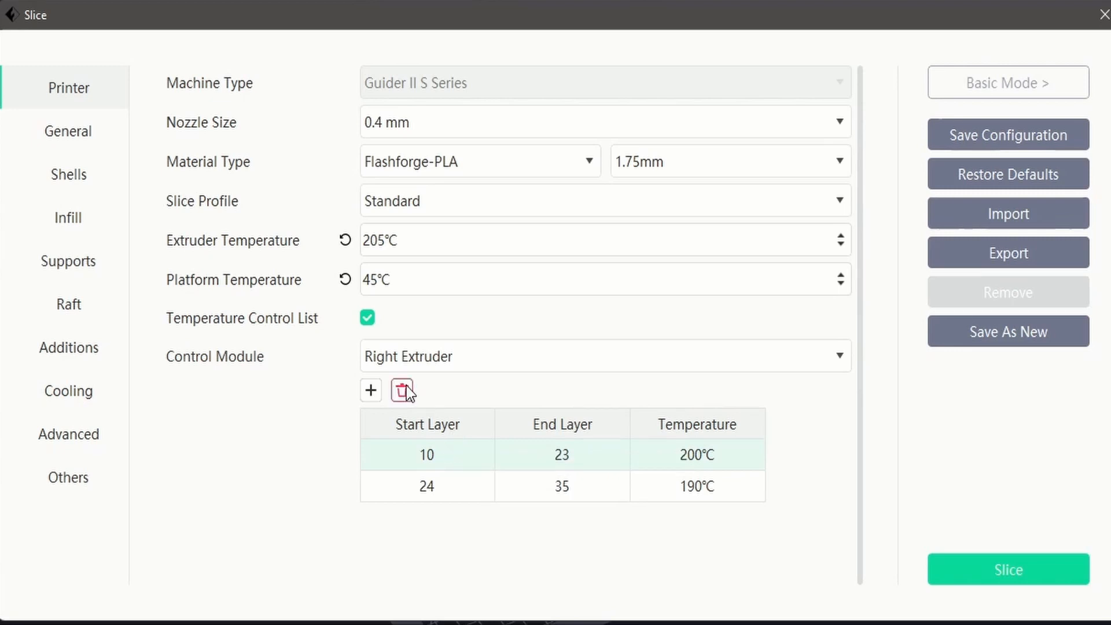
Delete the layer 10–23 and layer 24–35 temperature control entries
{"action": "left_click", "coordinate": [402, 390]}
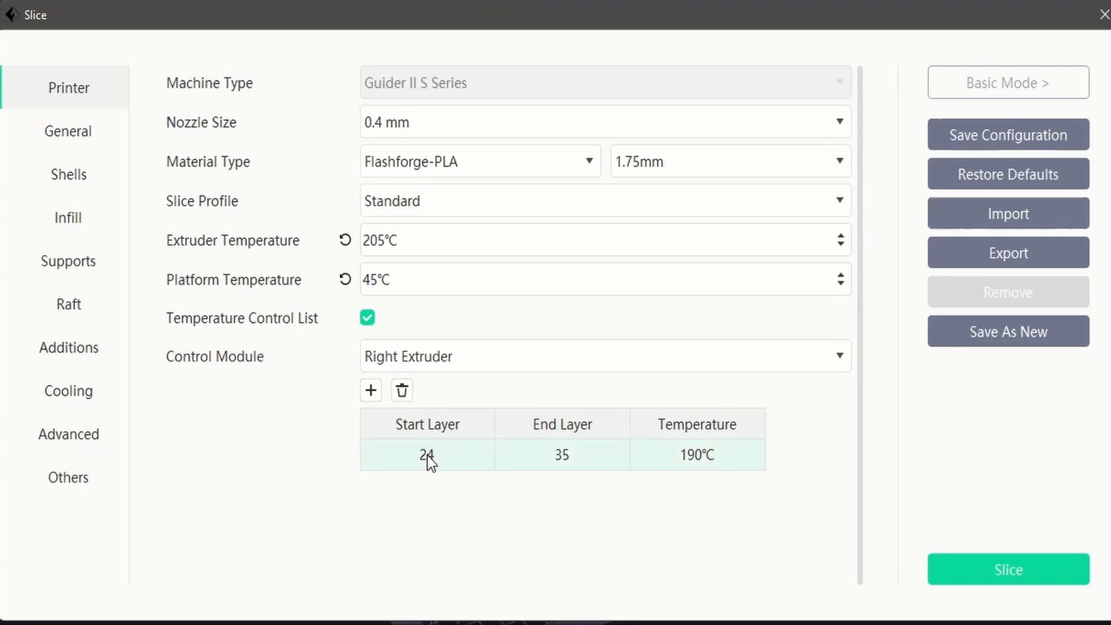
{"action": "left_click", "coordinate": [401, 389]}
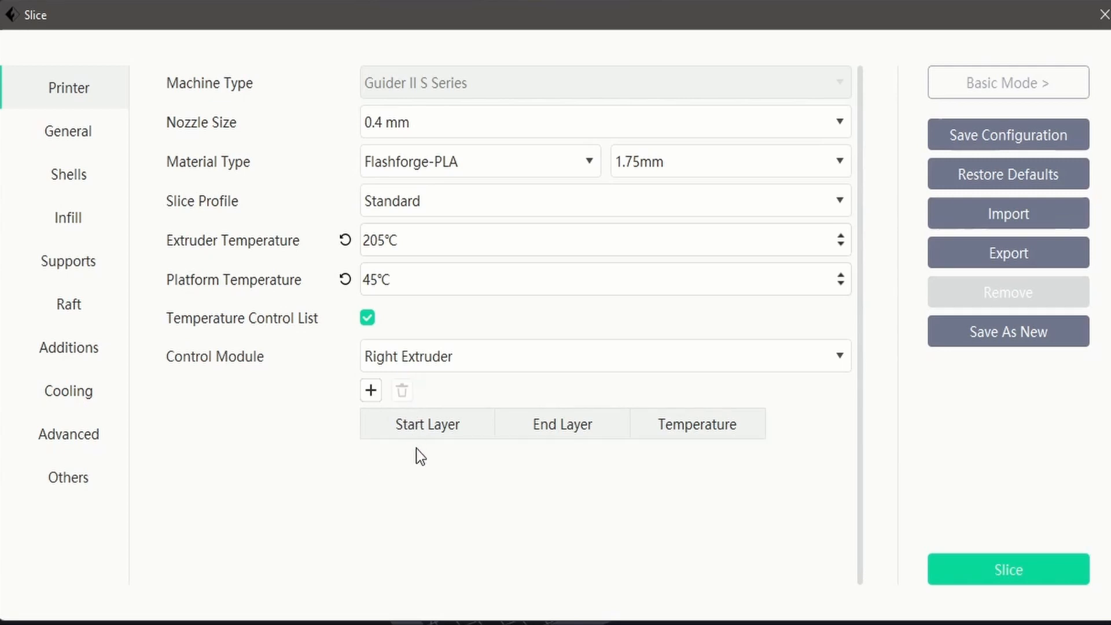
{"action": "mouse_move", "coordinate": [422, 439]}
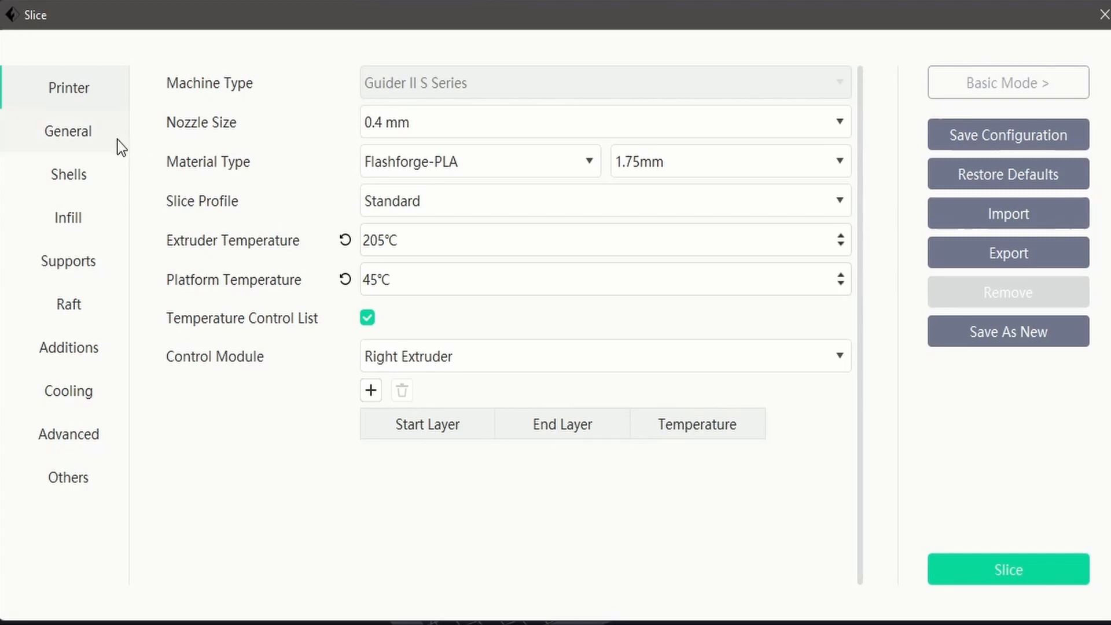
{"action": "mouse_move", "coordinate": [130, 153]}
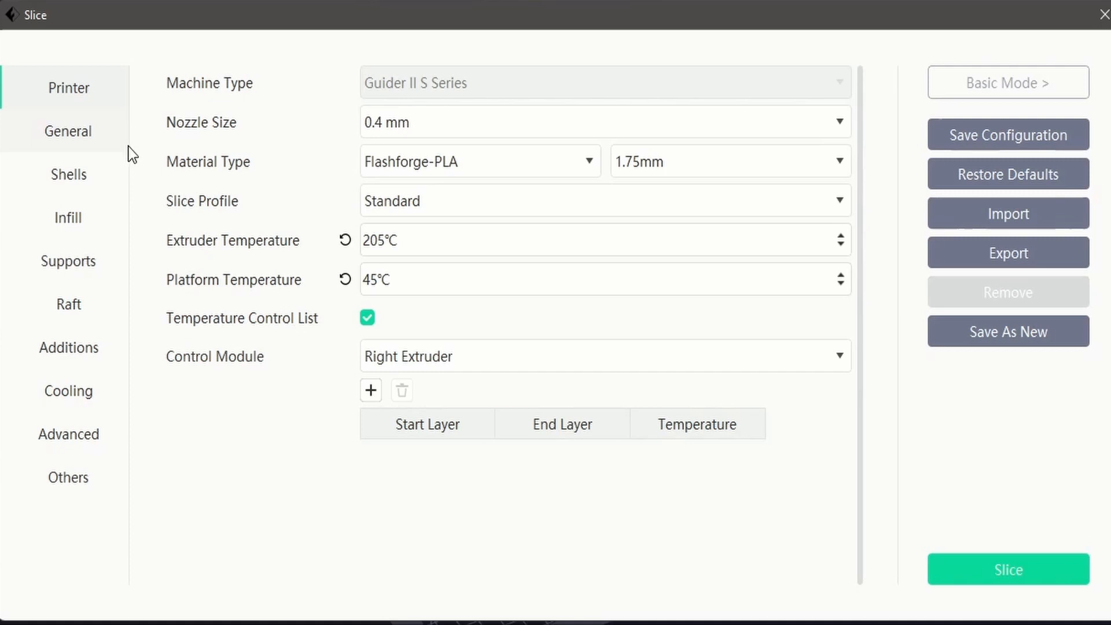